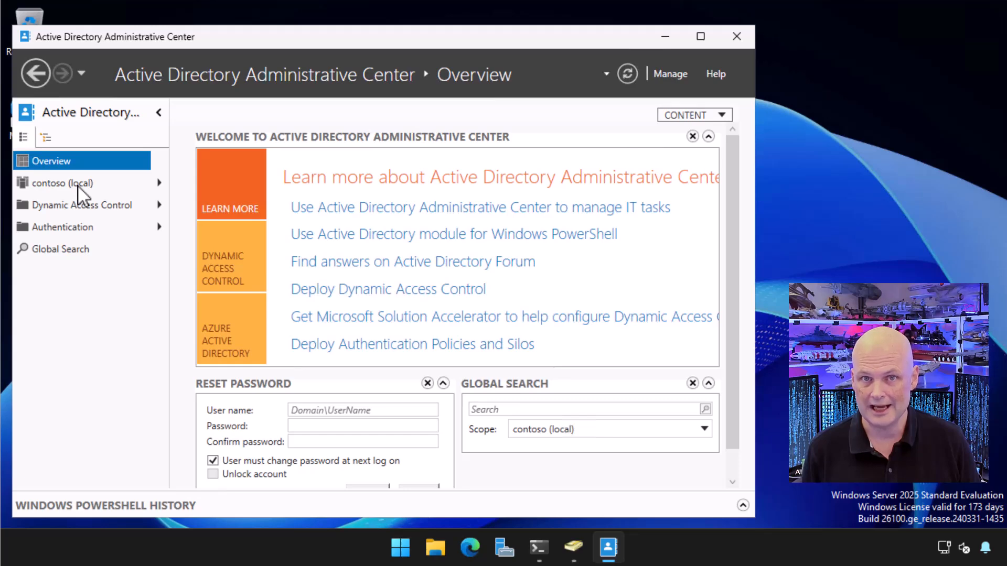
Select contoso (local) in the navigation pane to list its 19 containers and OUs
left_click(63, 182)
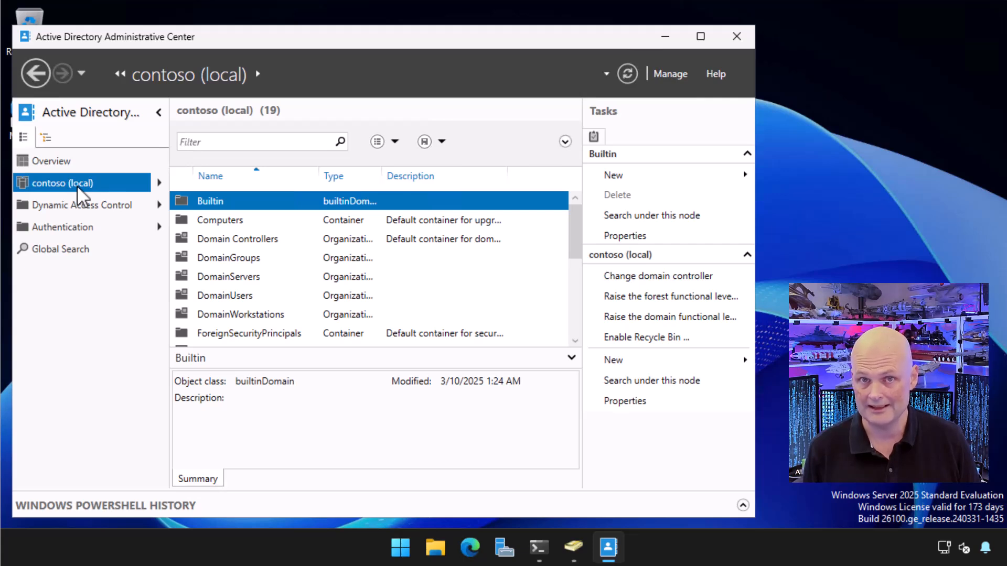
mouse_move(201, 243)
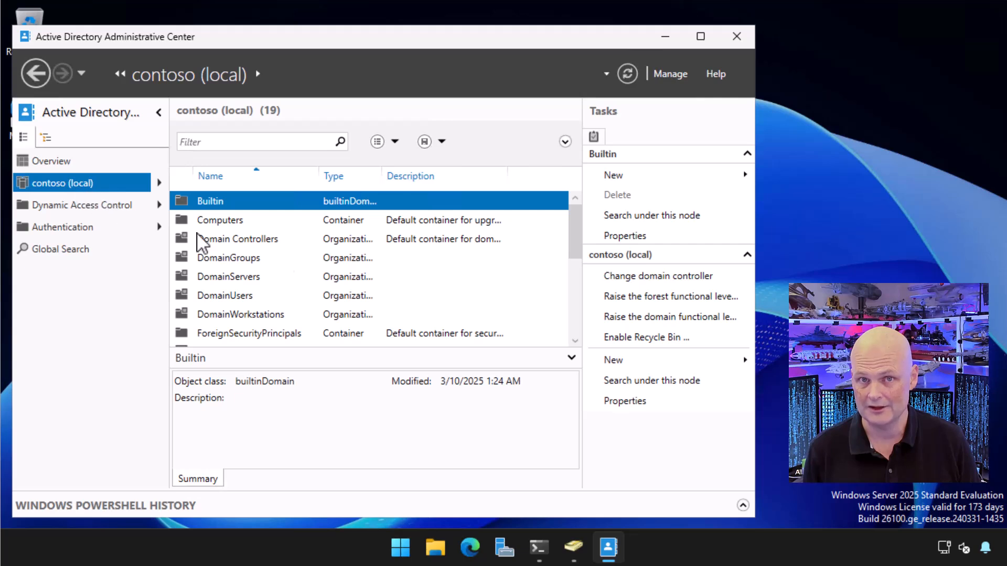
Enable the AD Recycle Bin for the contoso forest and acknowledge the refresh notice
left_click(646, 337)
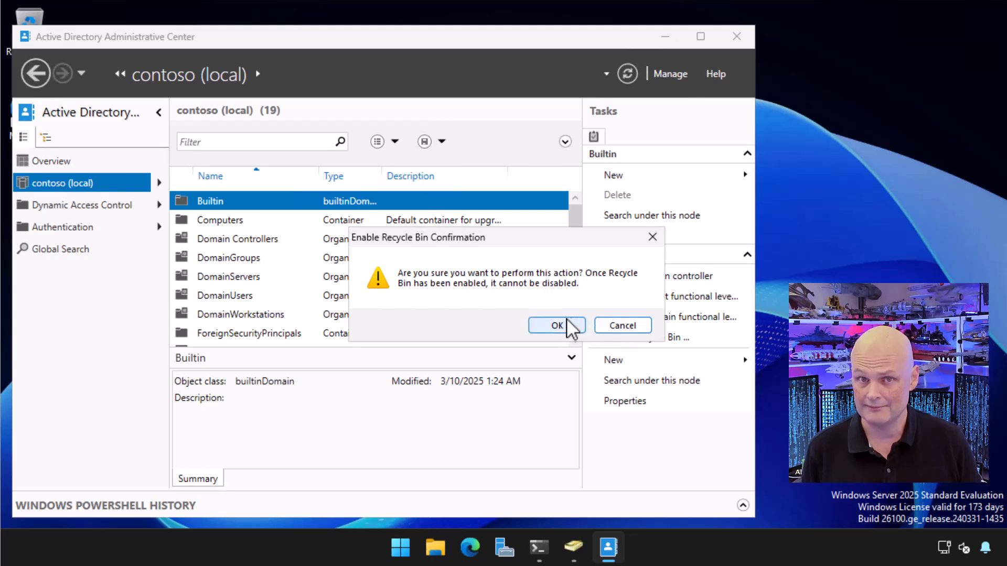
left_click(556, 325)
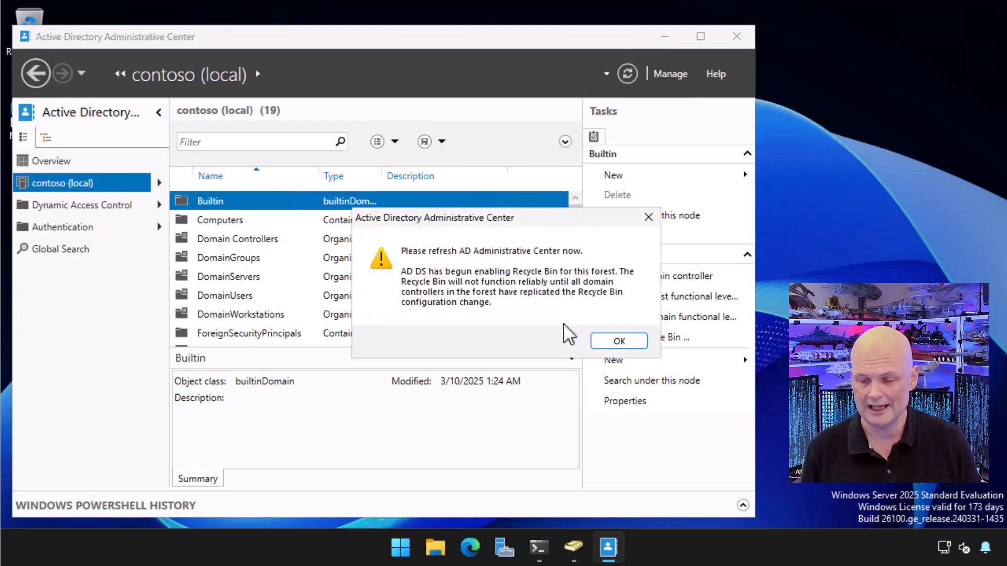
left_click(618, 340)
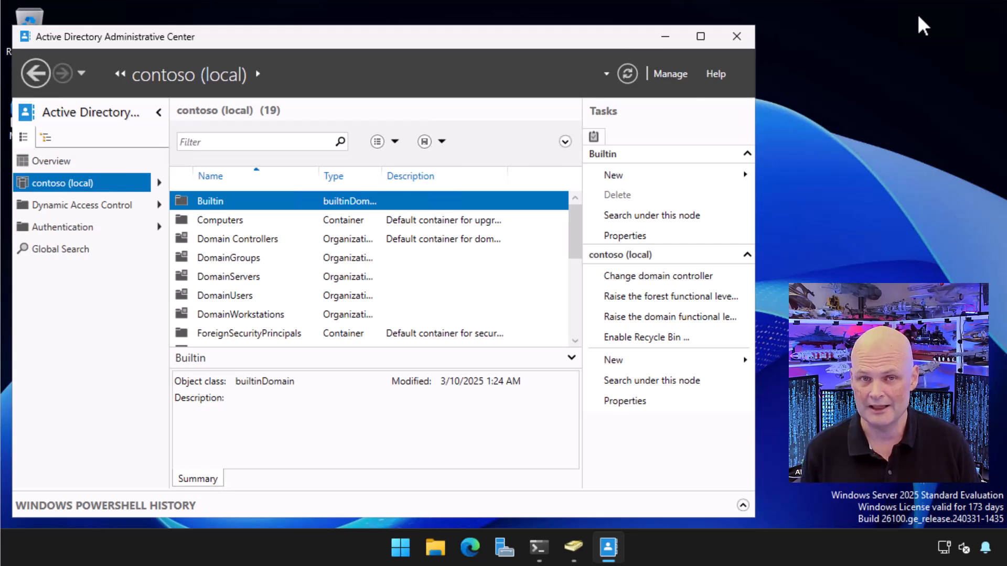
mouse_move(273, 263)
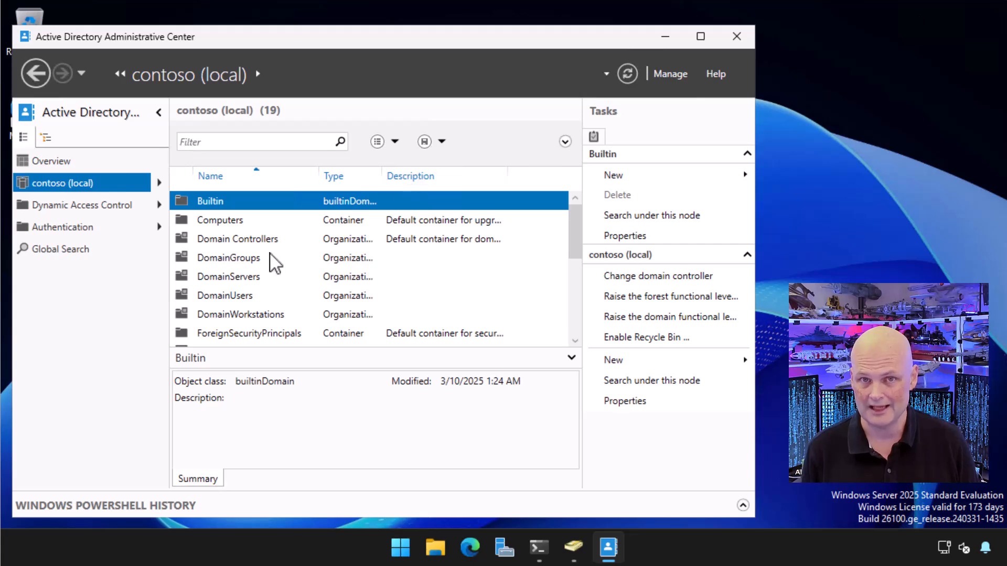
Delete user Berice Hedgehog from the DomainUsers OU, confirming with Yes
double_click(225, 295)
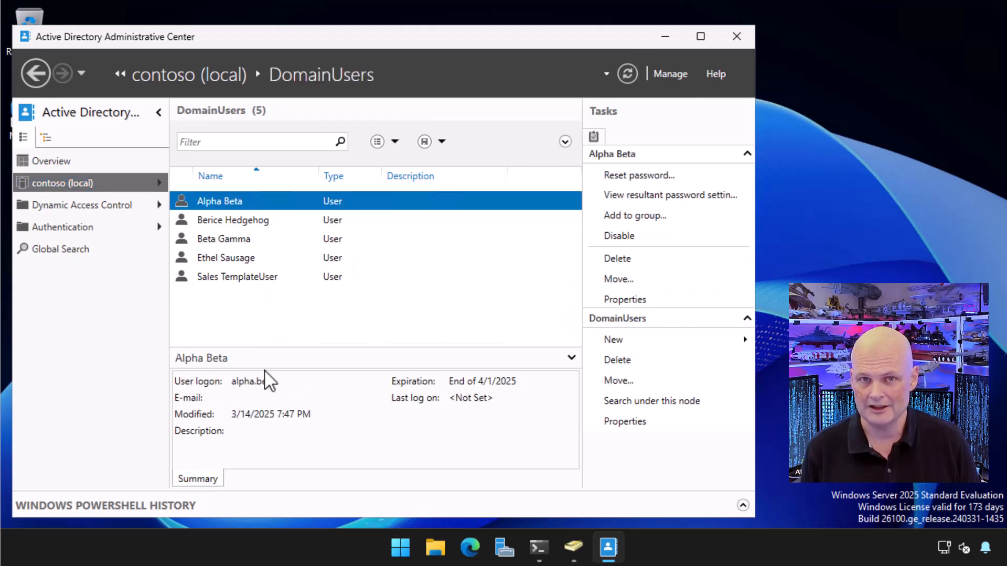
left_click(232, 220)
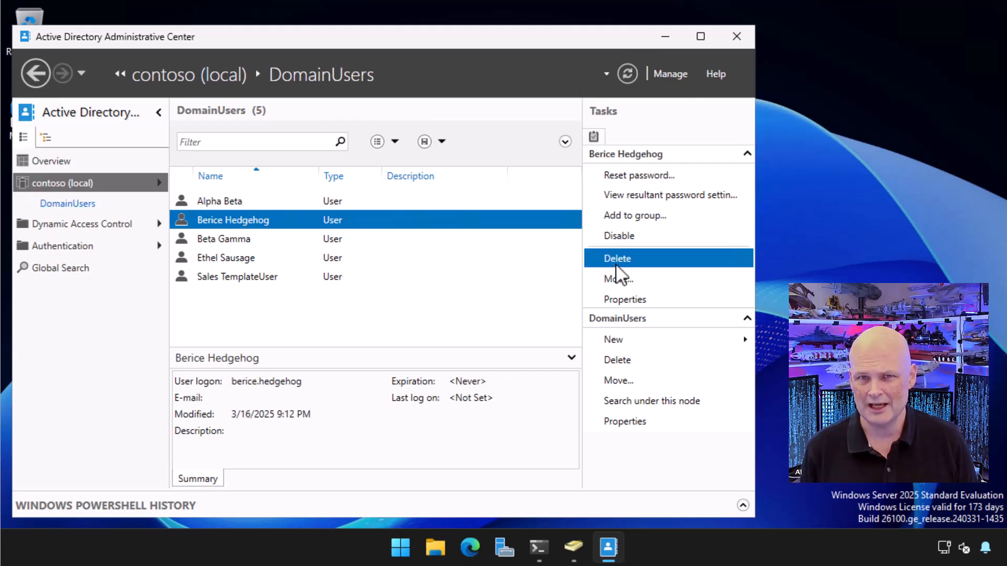
left_click(617, 258)
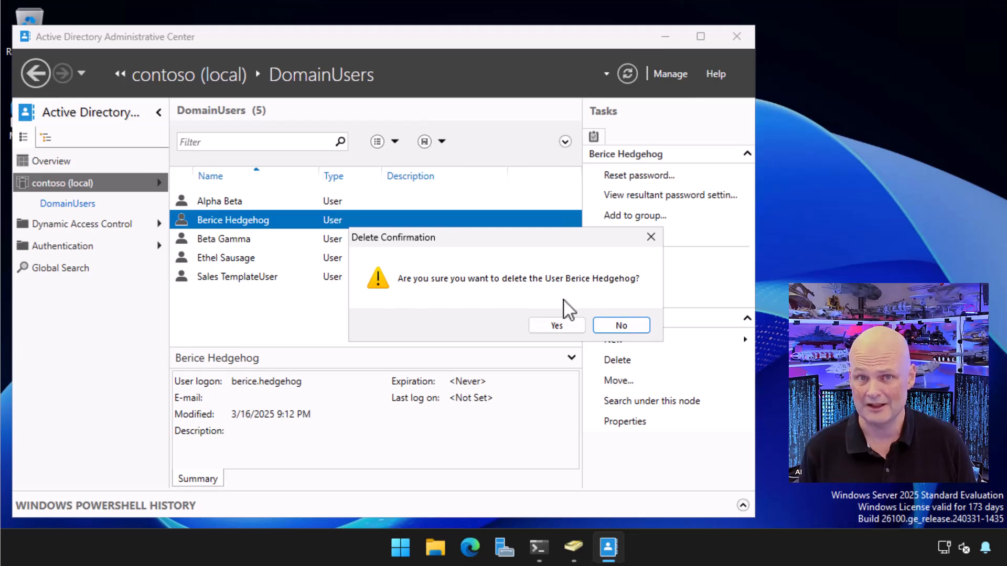
left_click(556, 325)
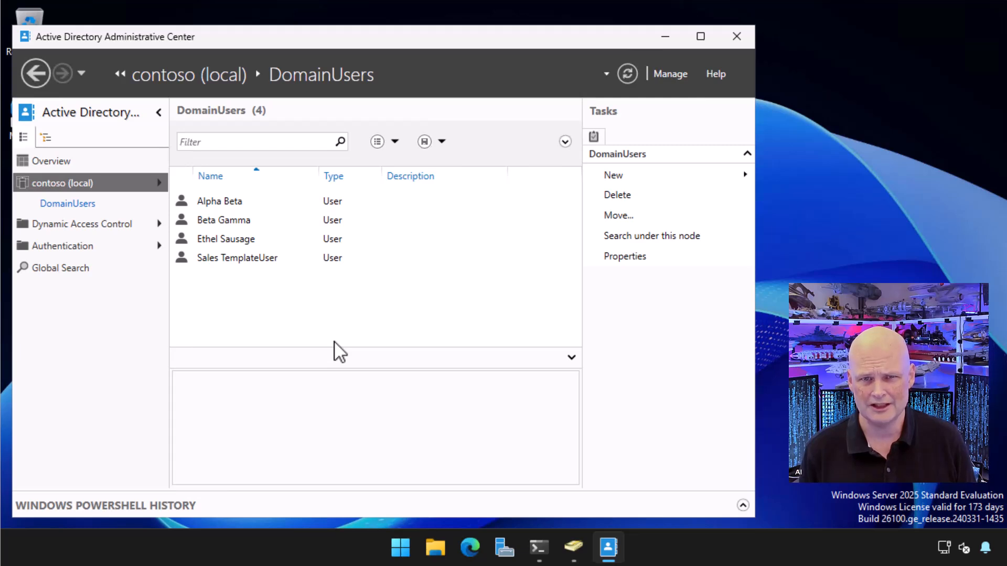
mouse_move(204, 330)
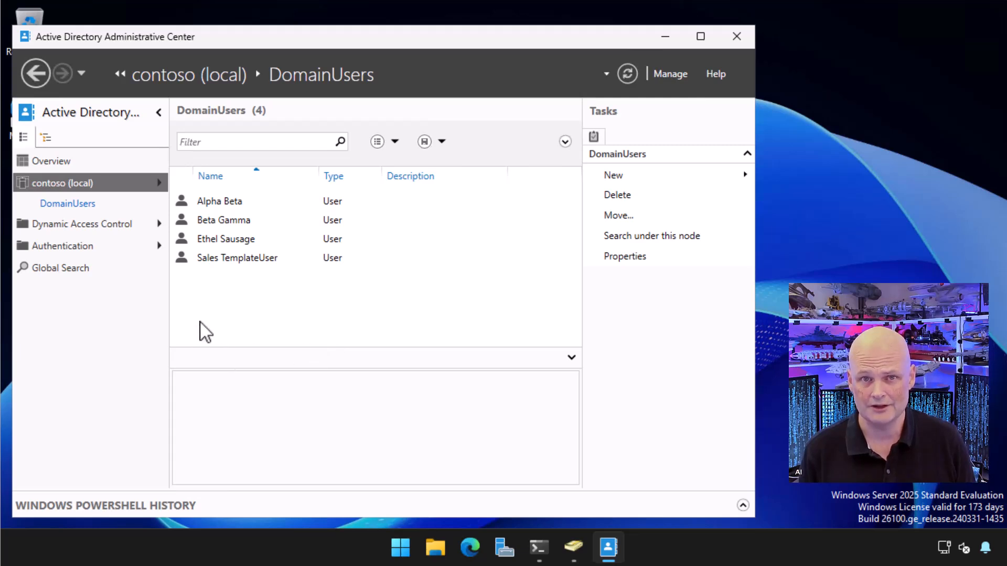
Restore Berice Hedgehog from Deleted Objects and verify DomainUsers lists five users
left_click(62, 183)
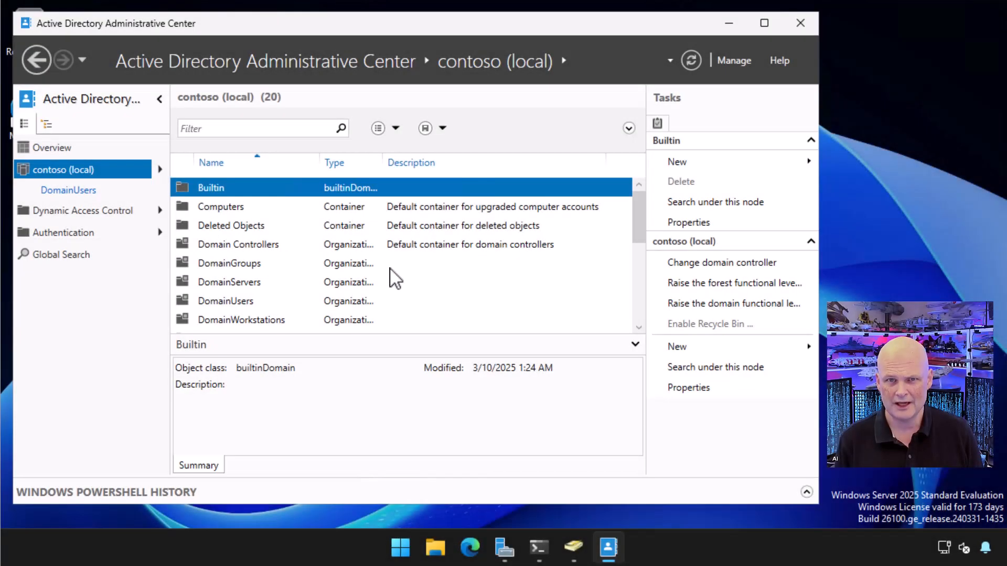
mouse_move(238, 234)
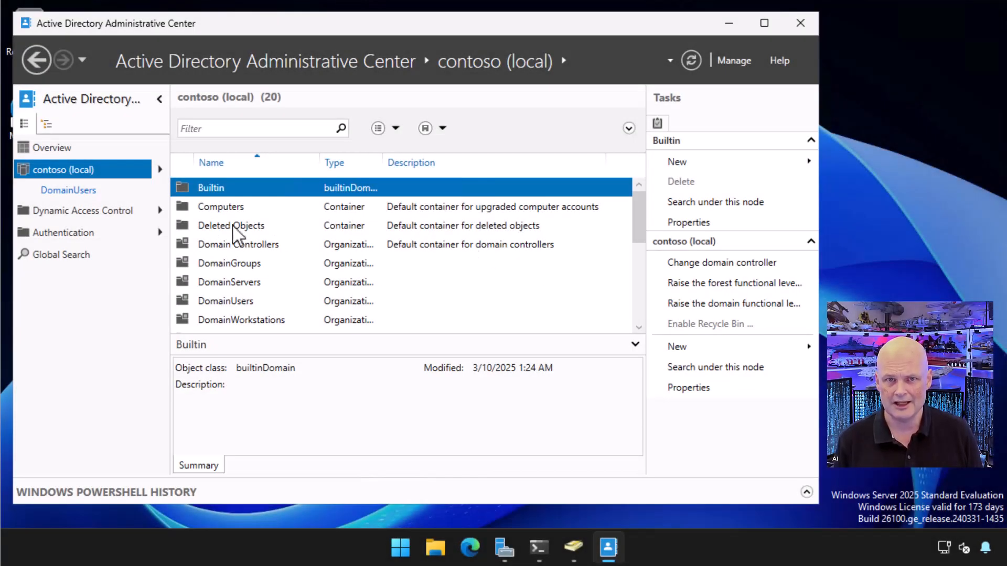
double_click(231, 226)
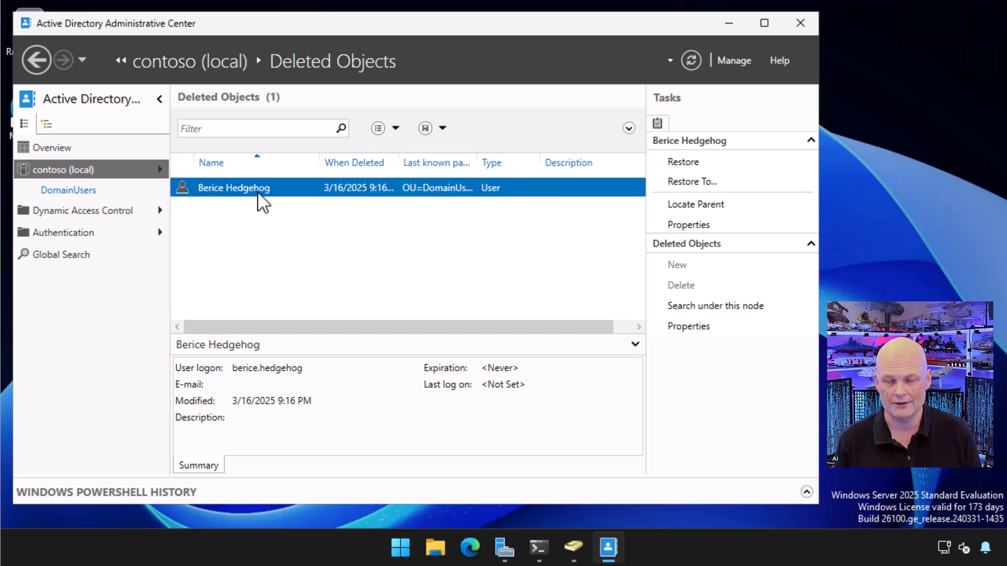
right_click(234, 187)
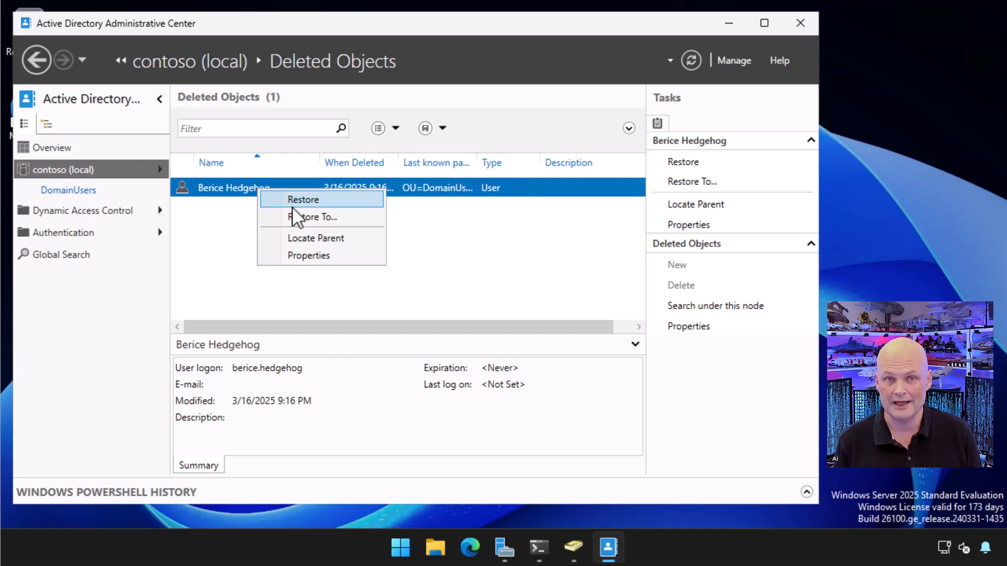
left_click(303, 199)
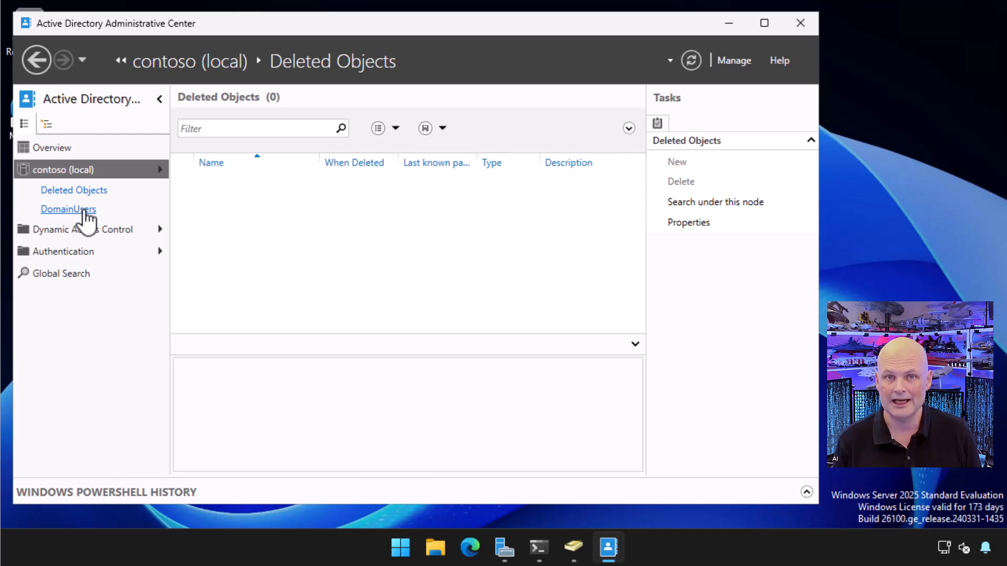
left_click(68, 209)
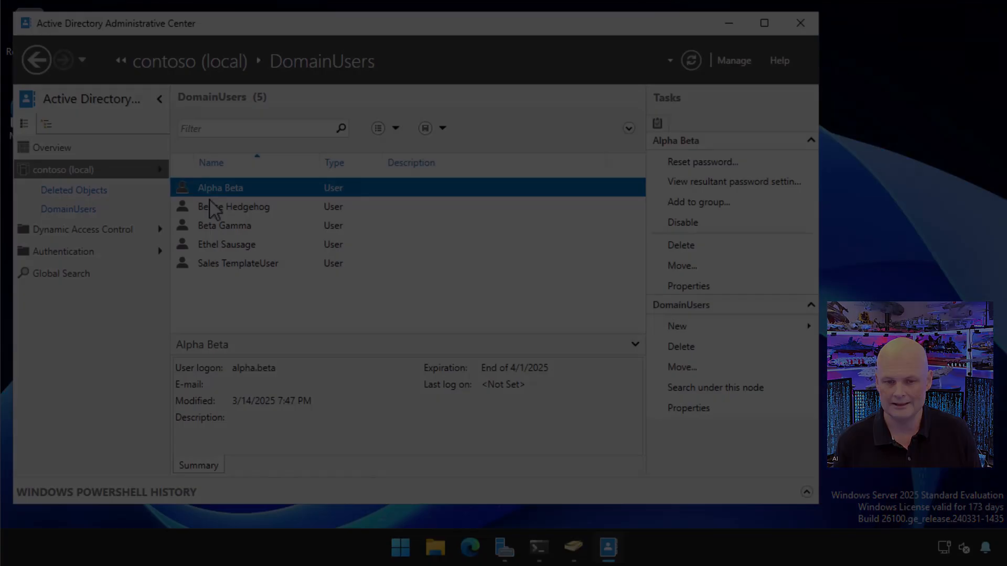